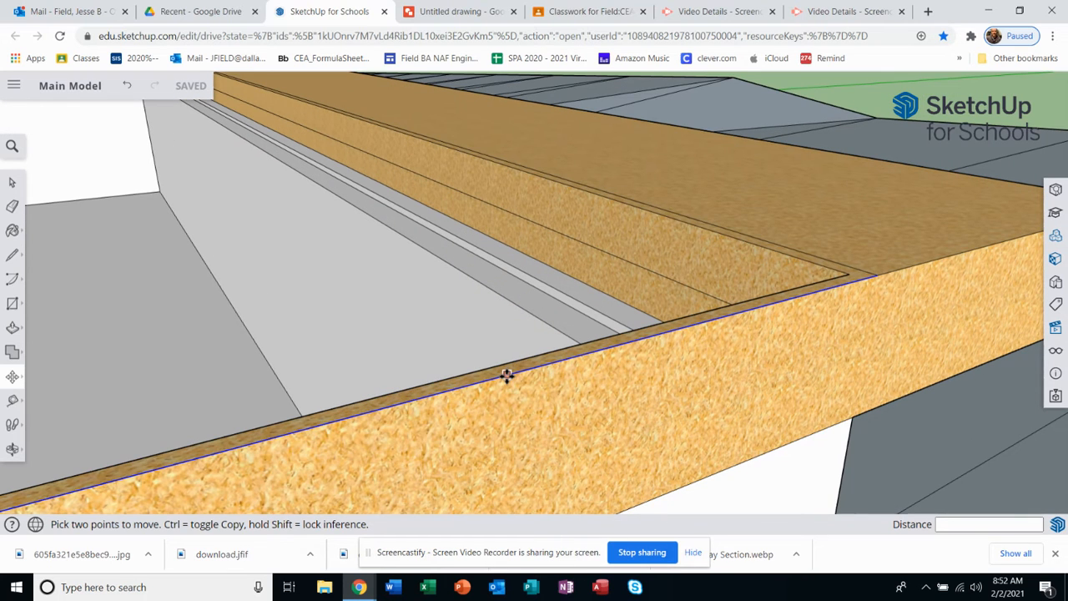
mouse_move(507, 376)
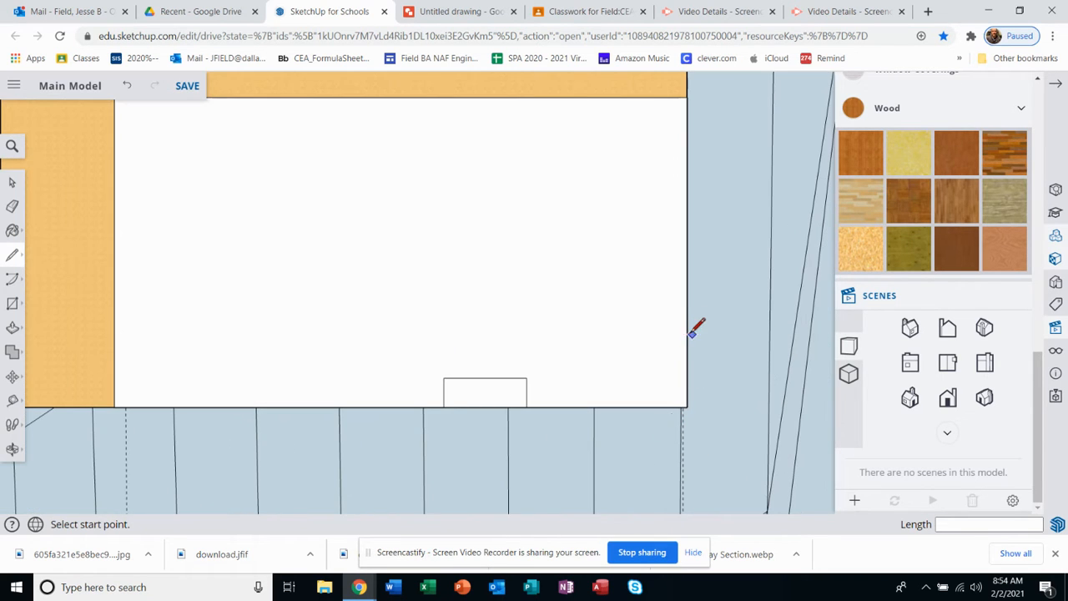
mouse_move(699, 273)
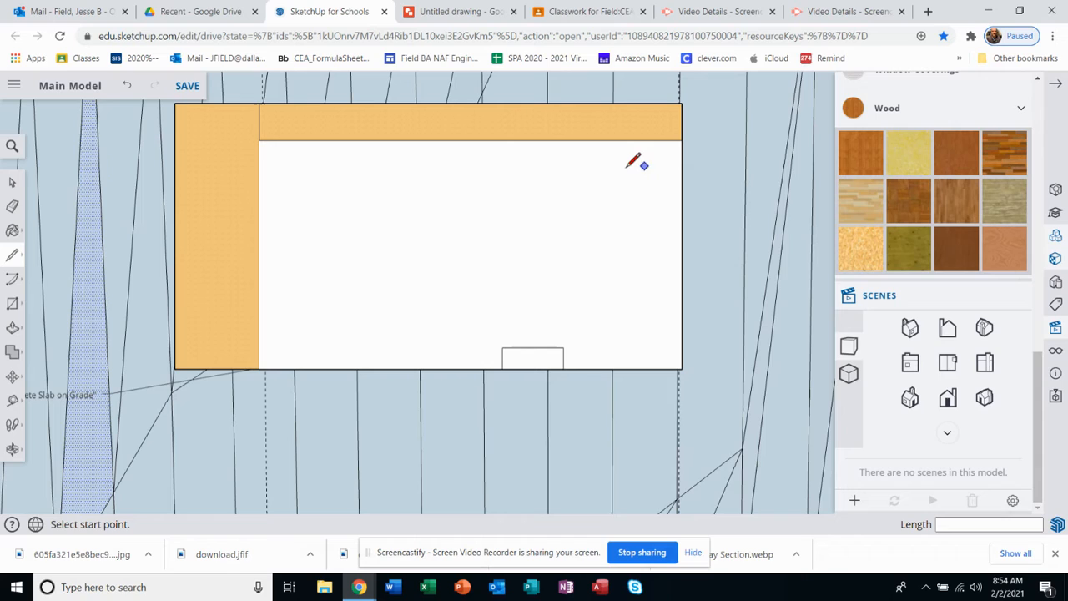
mouse_move(621, 140)
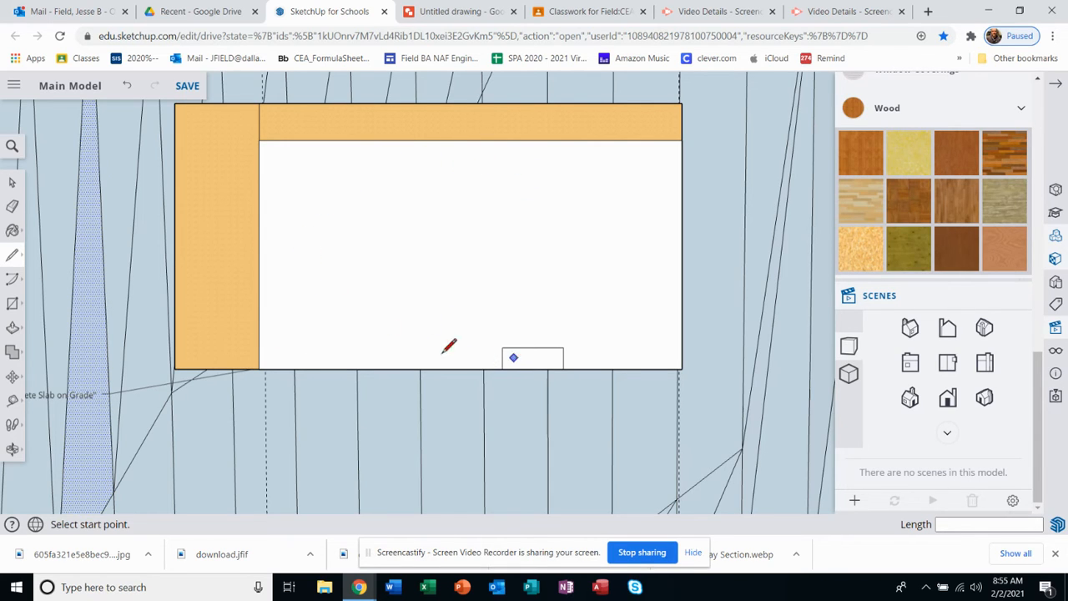
mouse_move(259, 277)
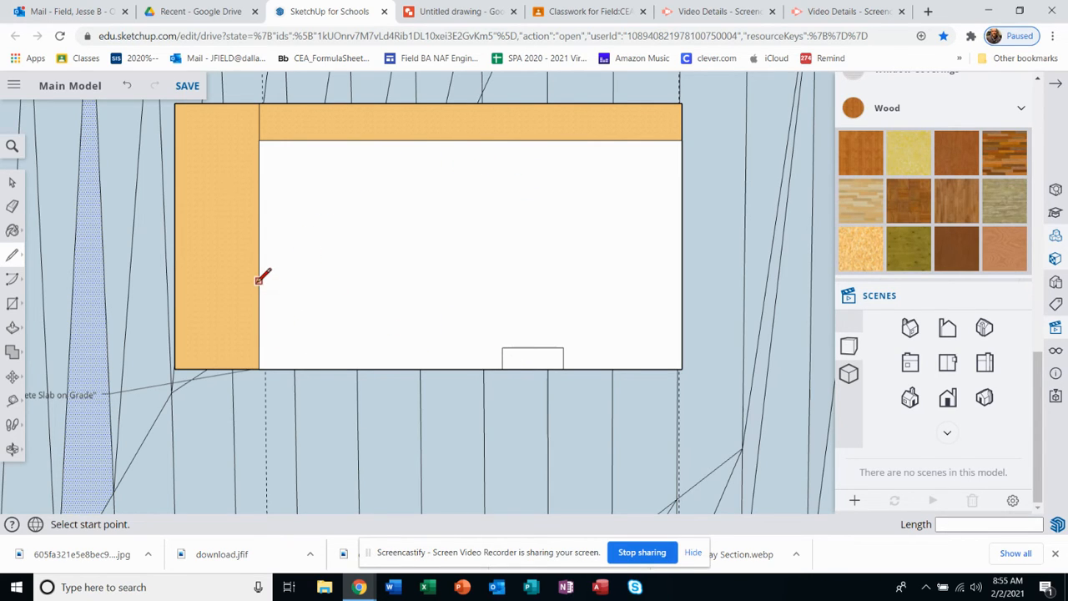
Draw a small doorway rectangle on the left wall of the floor plan
click(259, 282)
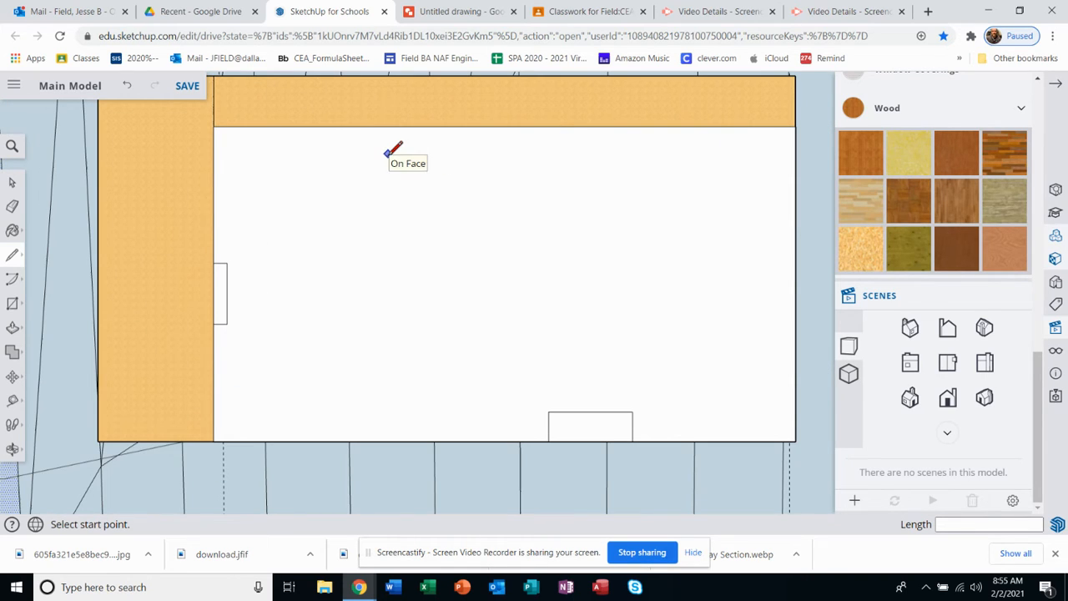
mouse_move(591, 113)
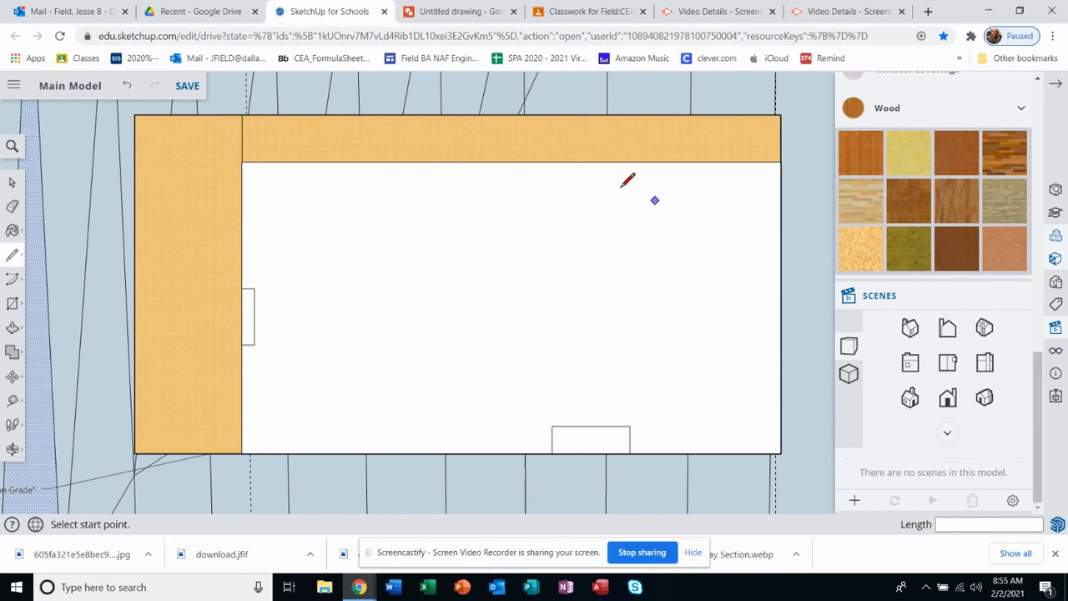
mouse_move(312, 402)
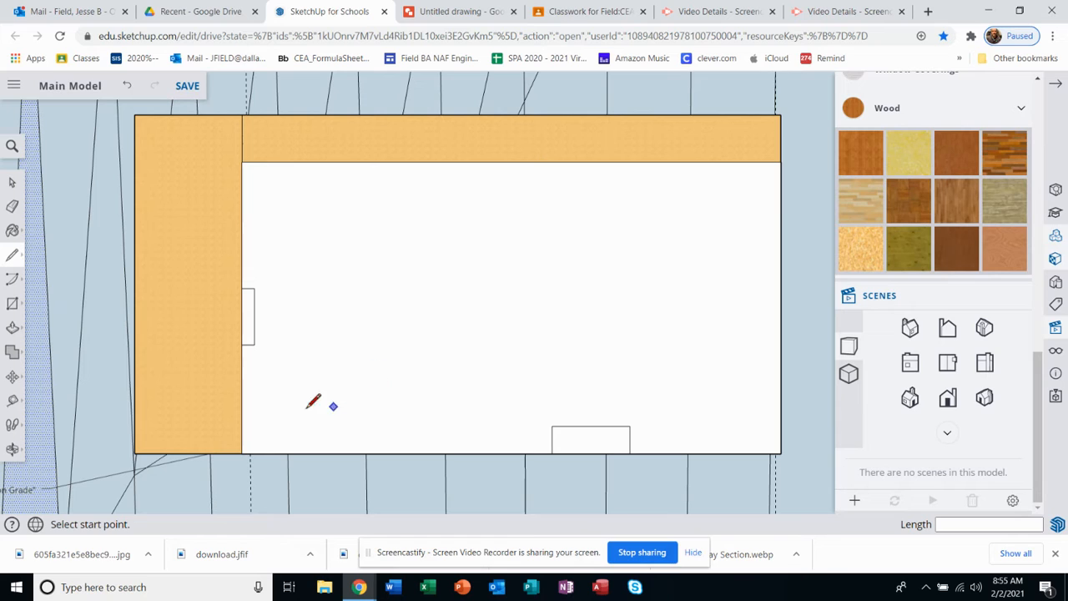
mouse_move(483, 214)
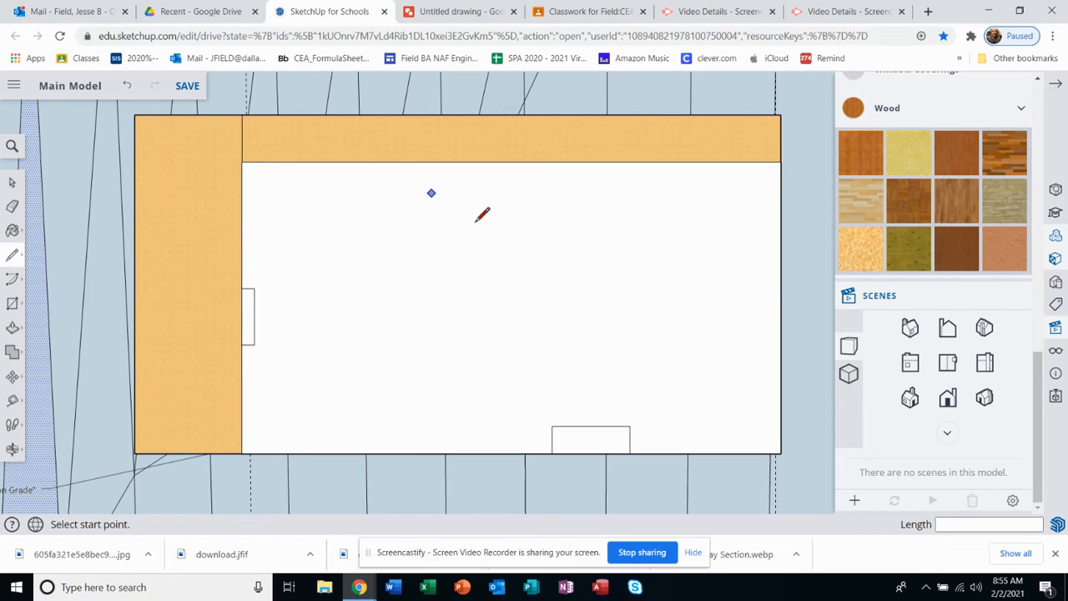
mouse_move(364, 193)
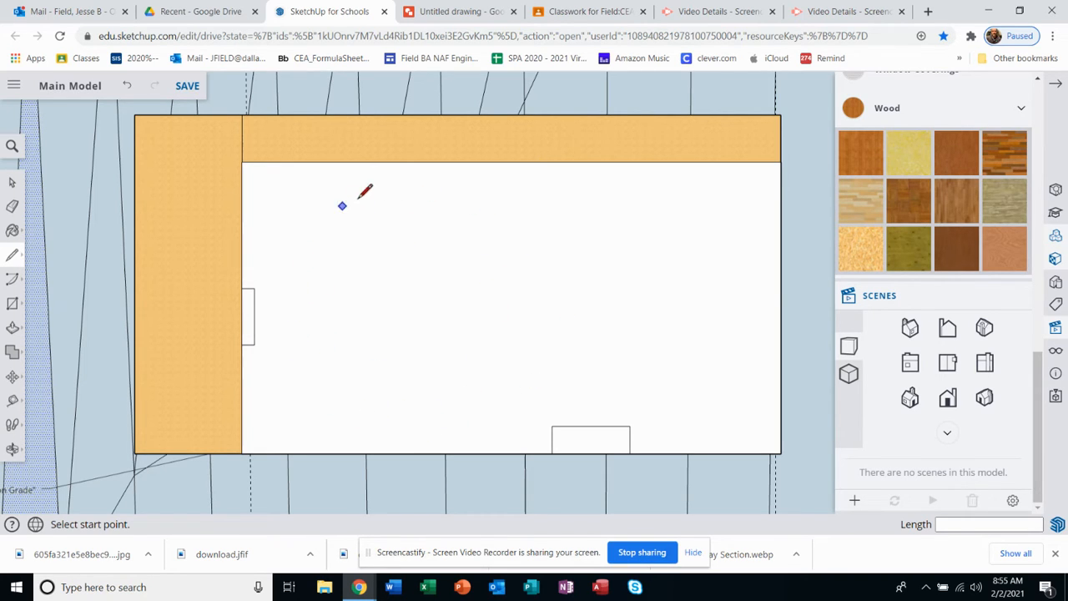
mouse_move(370, 434)
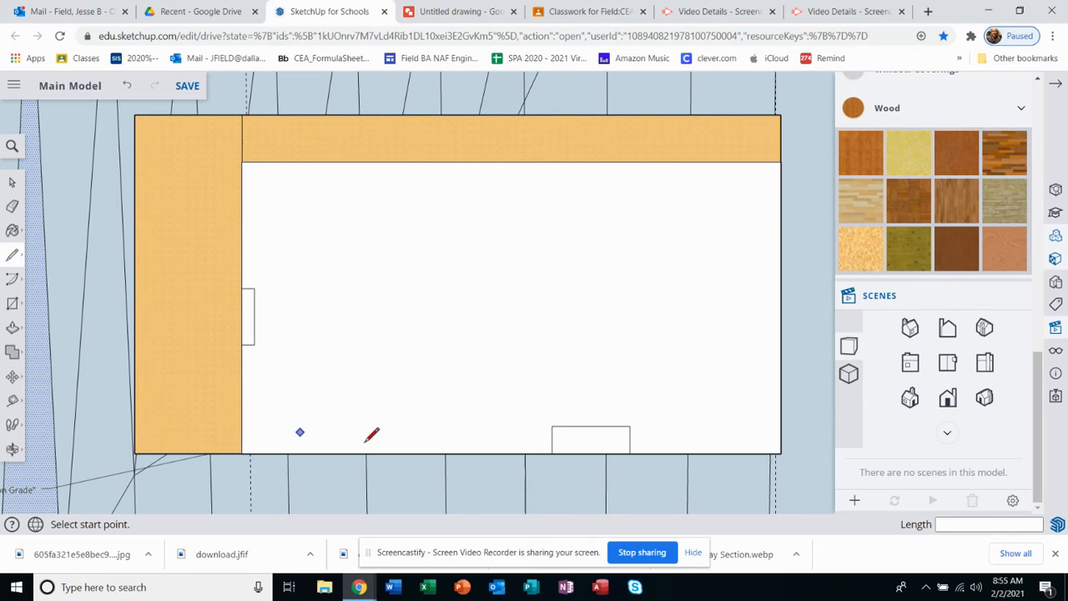
mouse_move(548, 175)
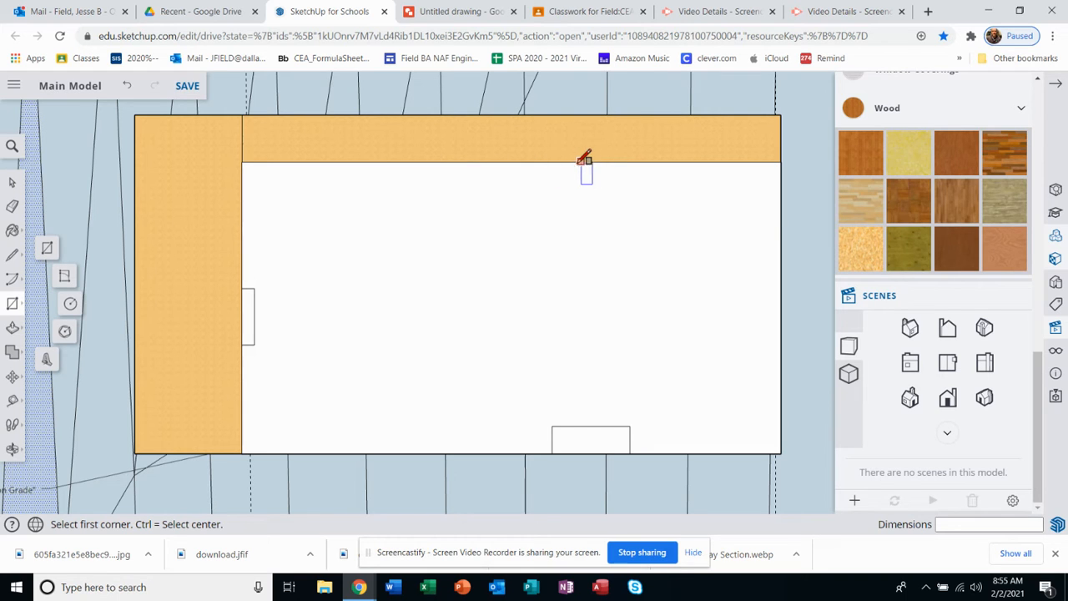
Draw a small room rectangle near the top wall of the floor plan
click(576, 162)
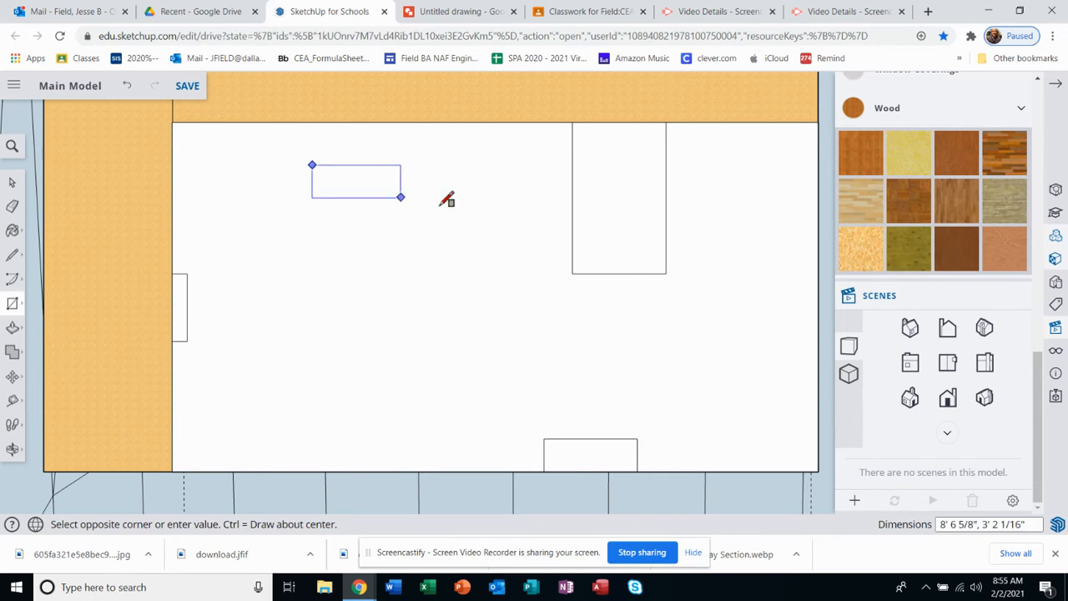
click(426, 207)
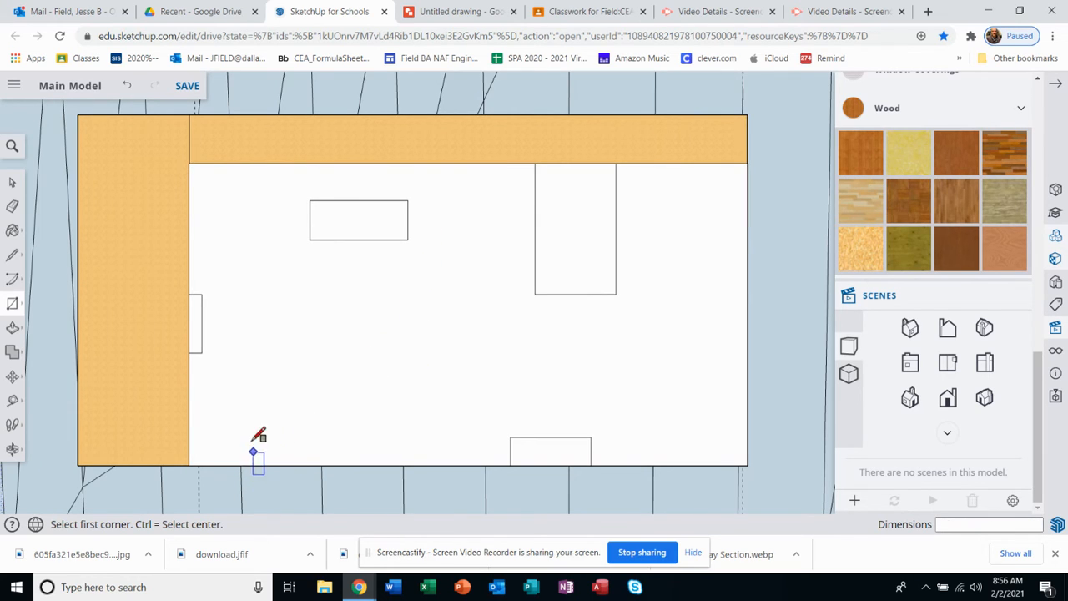
mouse_move(643, 417)
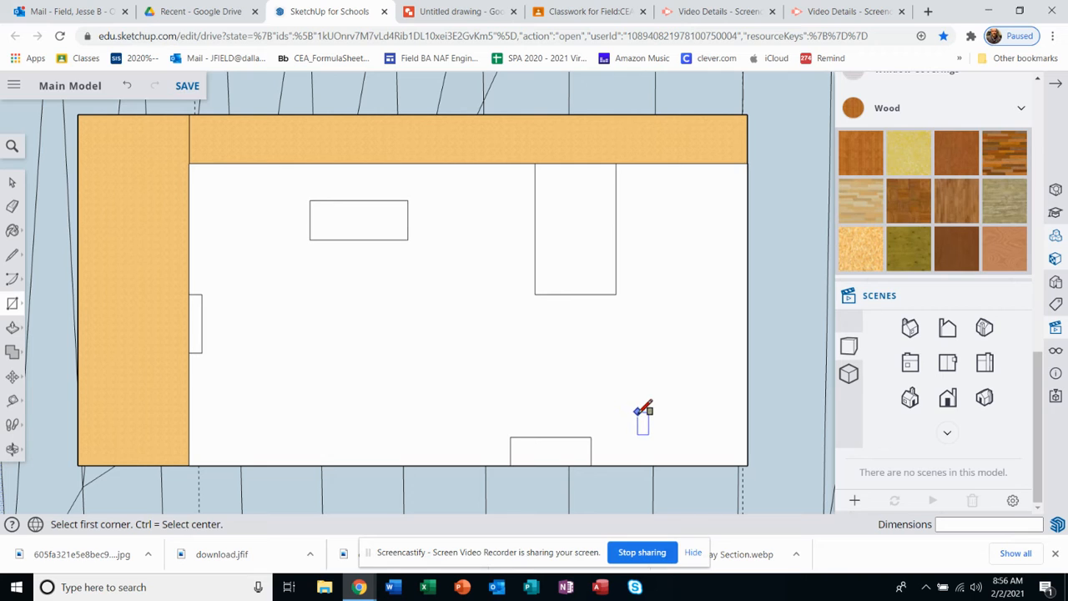
mouse_move(659, 214)
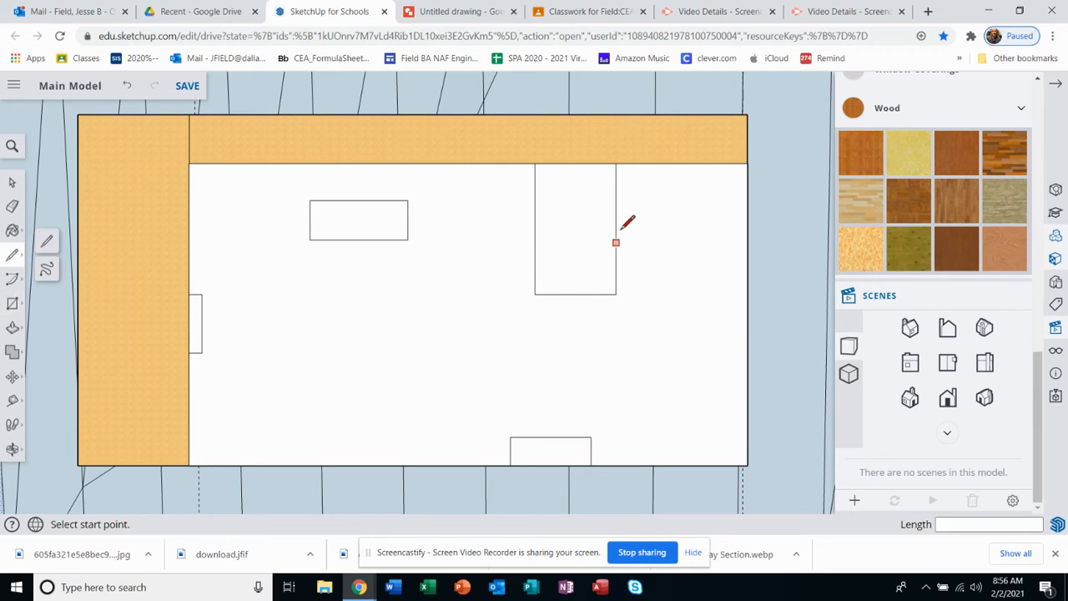
mouse_move(625, 263)
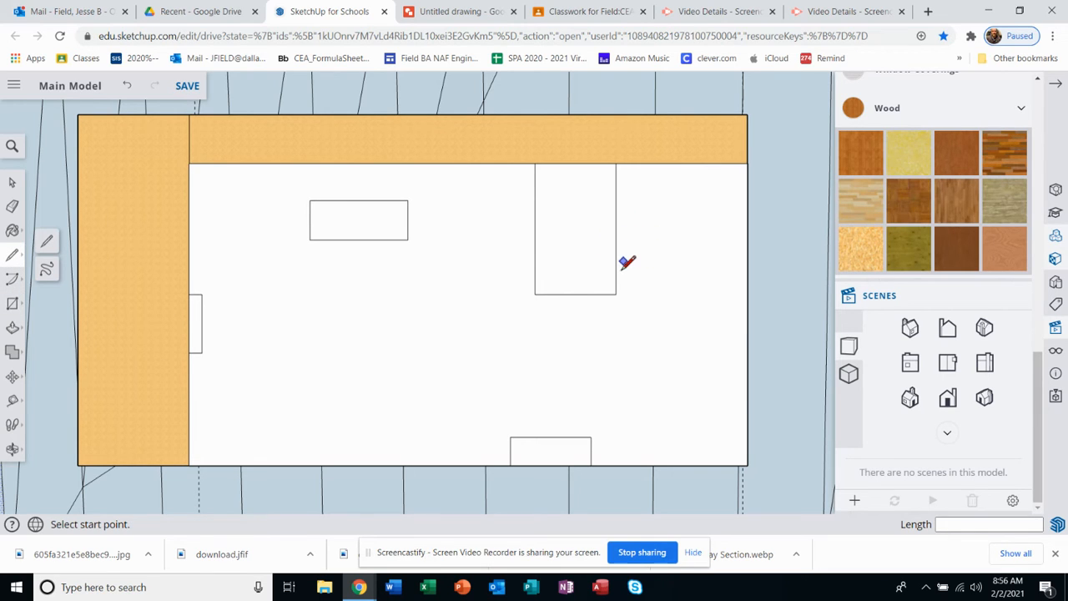
mouse_move(614, 215)
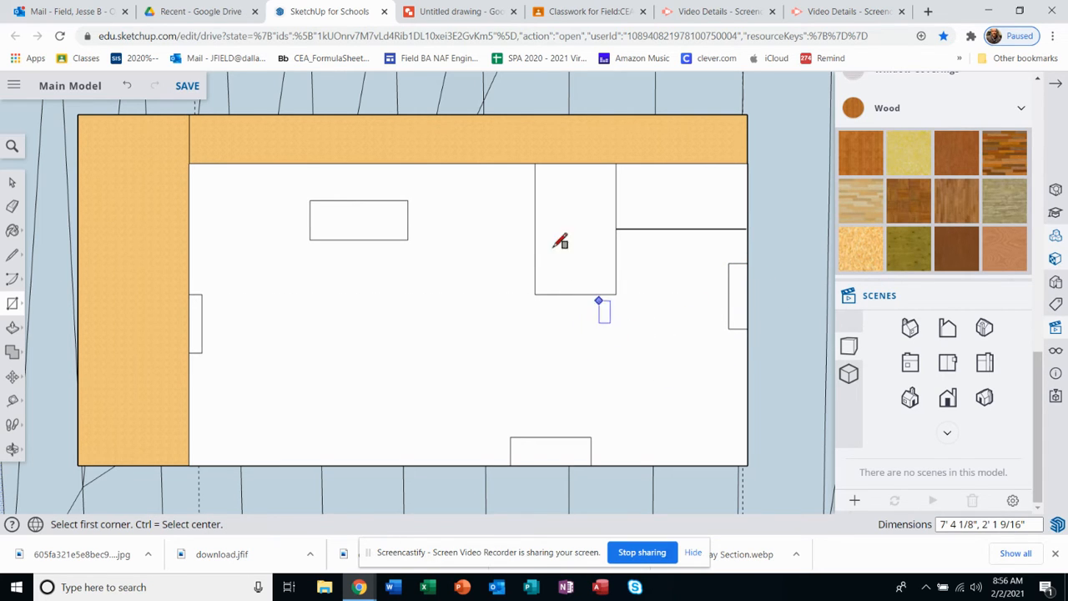
mouse_move(481, 364)
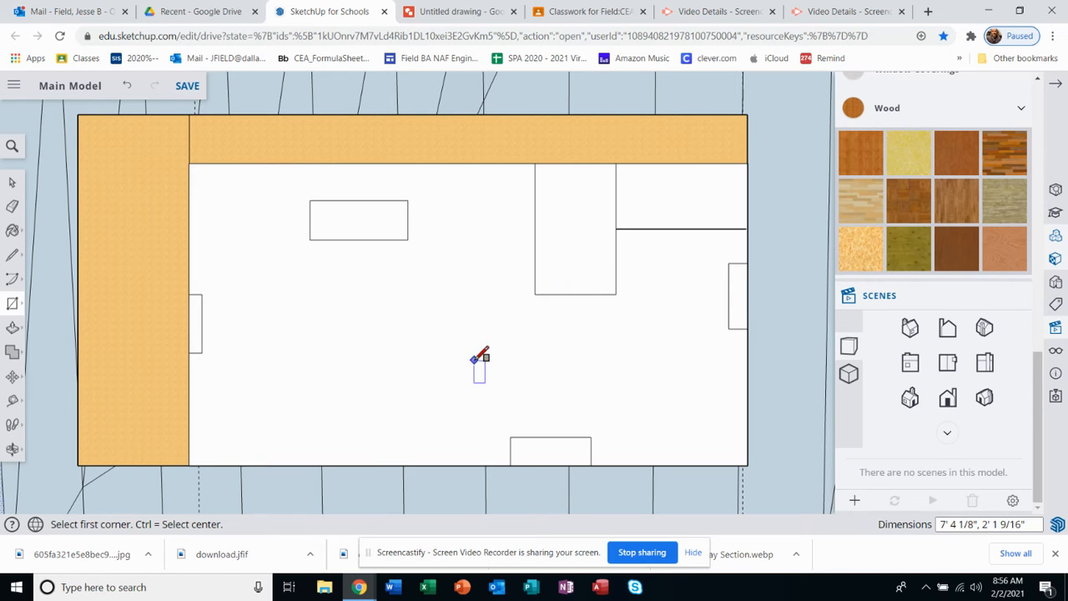
mouse_move(565, 376)
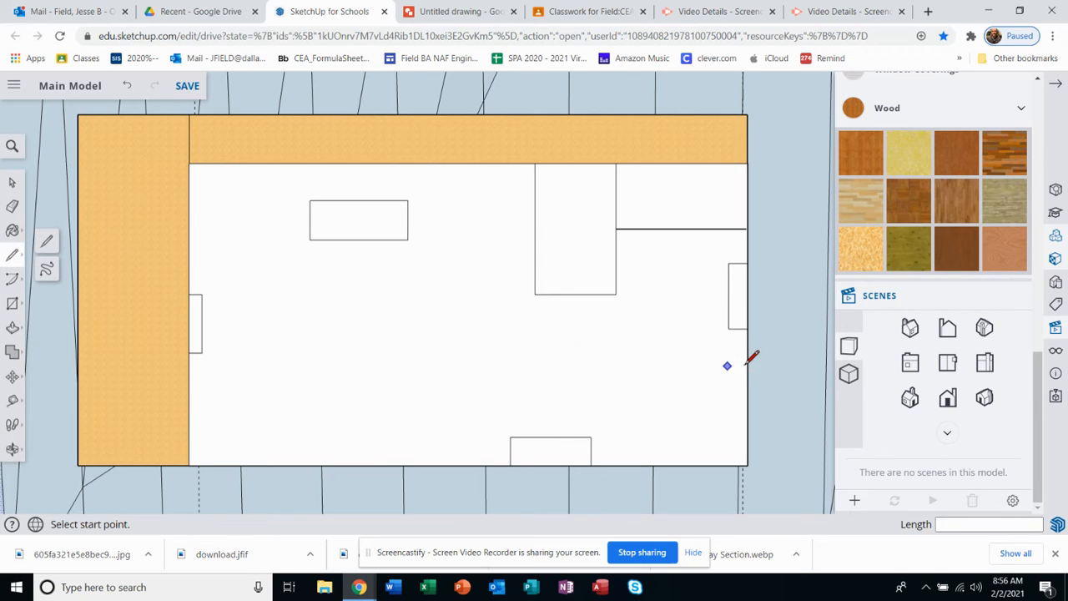
Pan the view toward the lower-right corner for the new room outline
drag(727, 365, 748, 358)
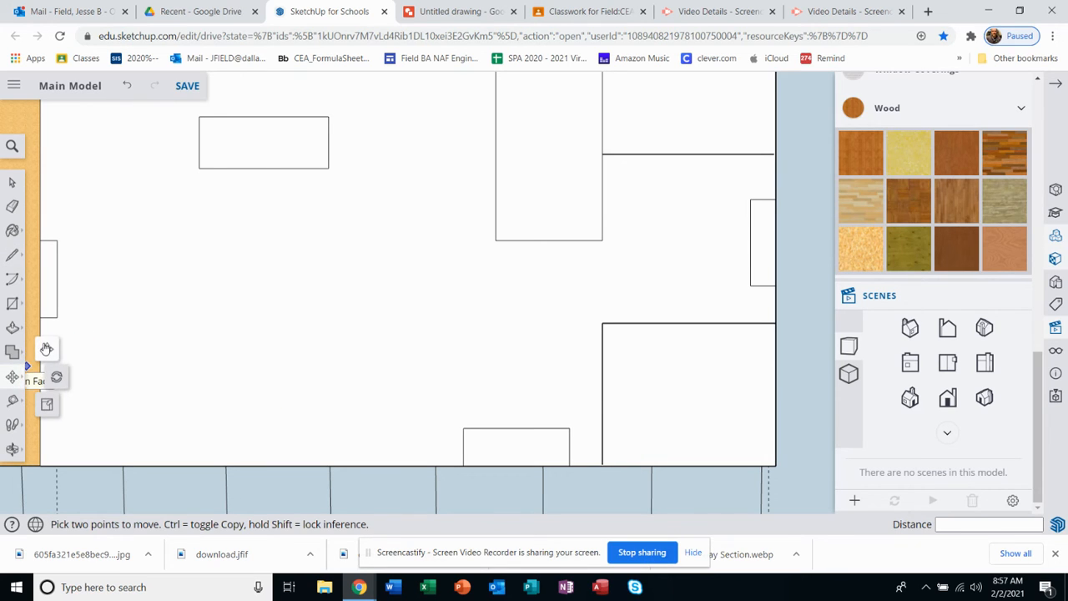
mouse_move(603, 392)
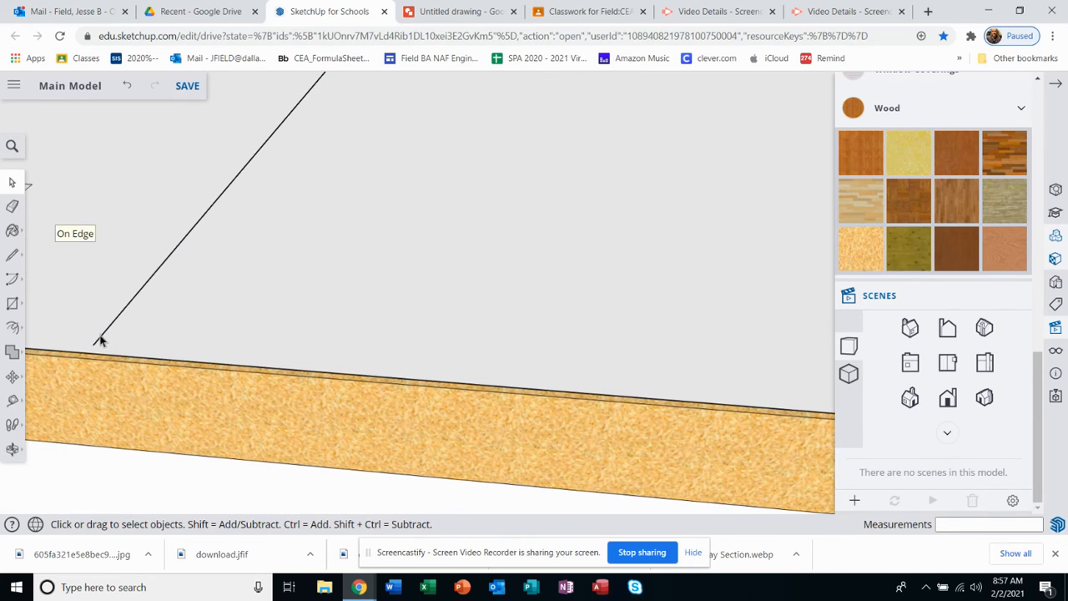
Select the diagonal room edge line near the slab border
click(97, 348)
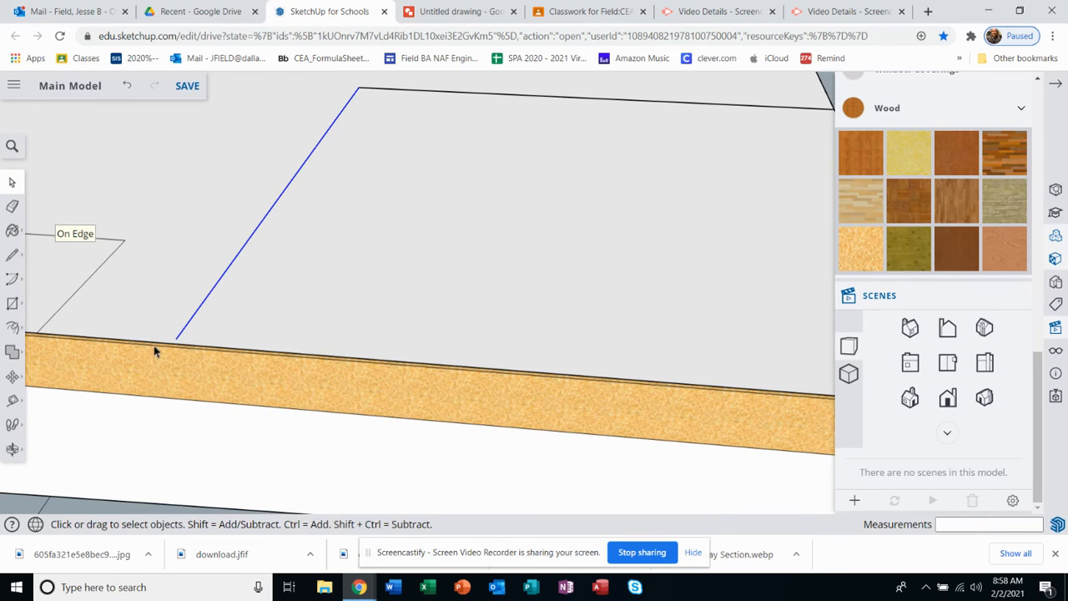
mouse_move(36, 264)
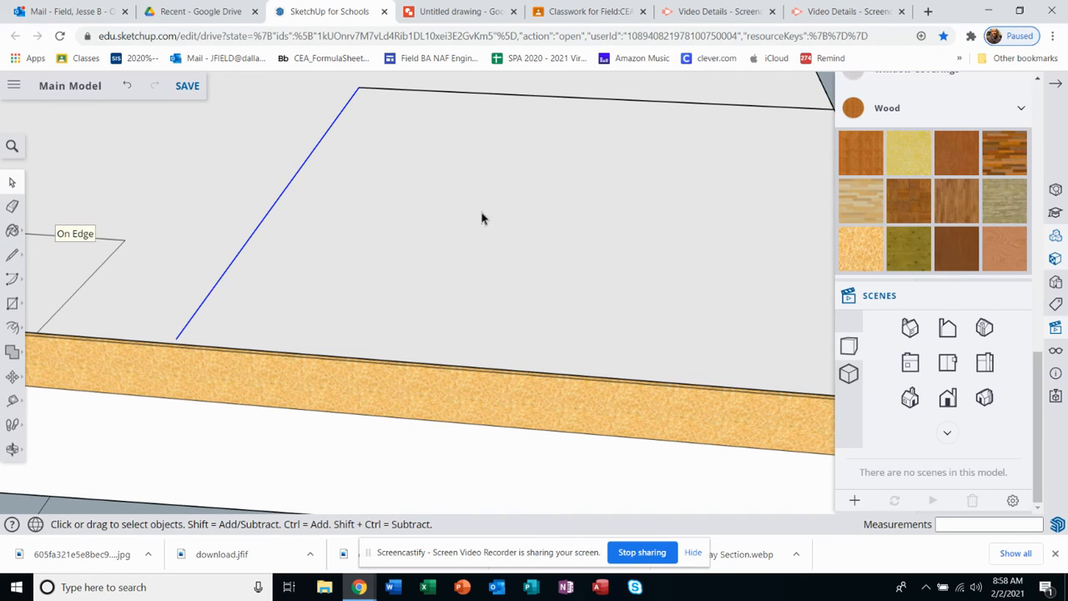
mouse_move(299, 180)
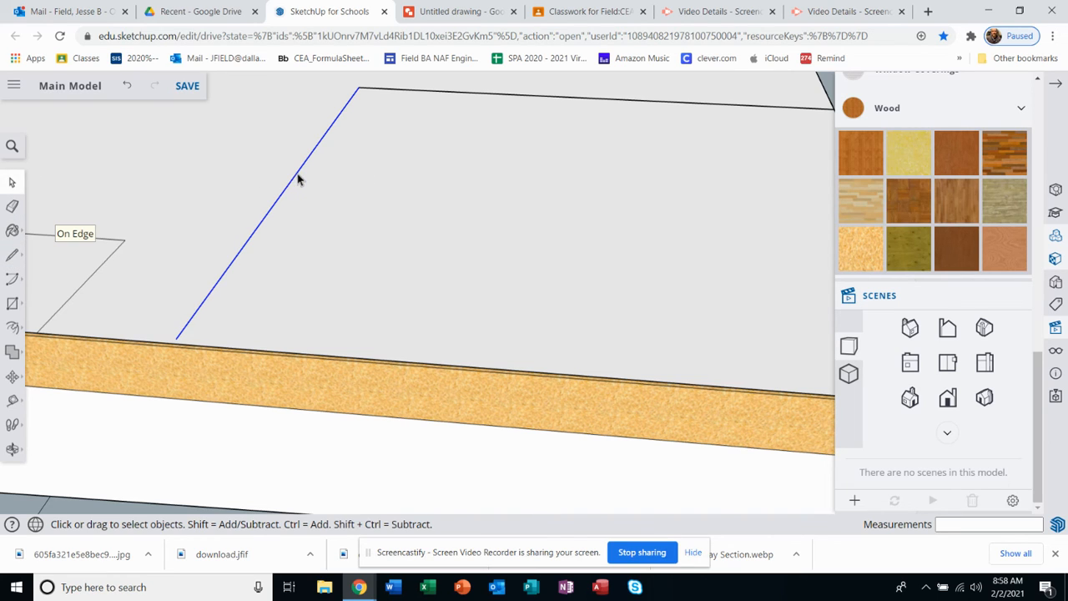
mouse_move(307, 172)
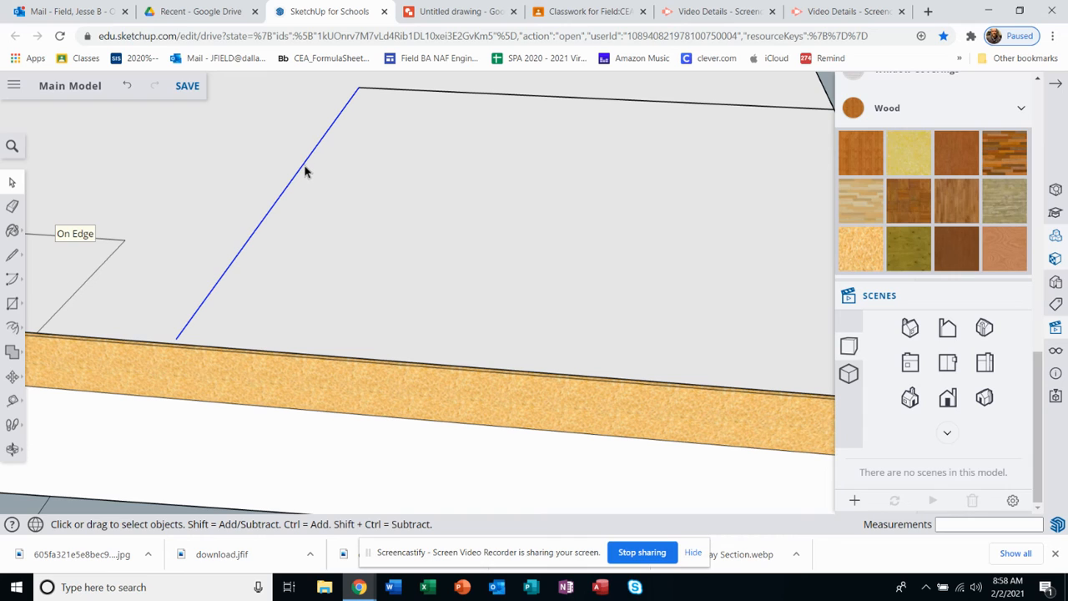
mouse_move(349, 103)
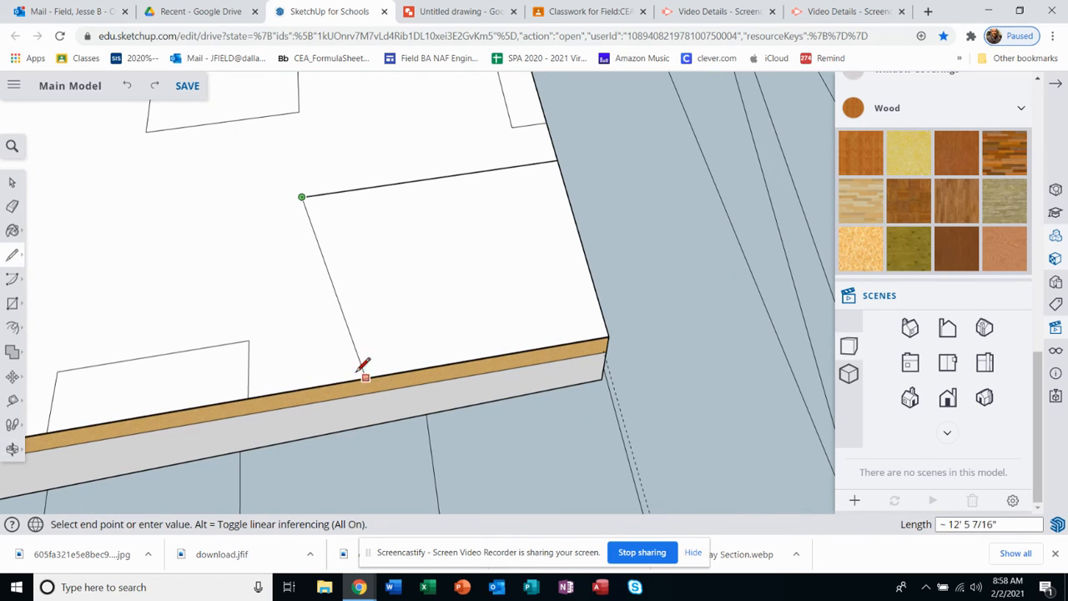
Close the corner room with a new edge ending at the slab border
click(364, 377)
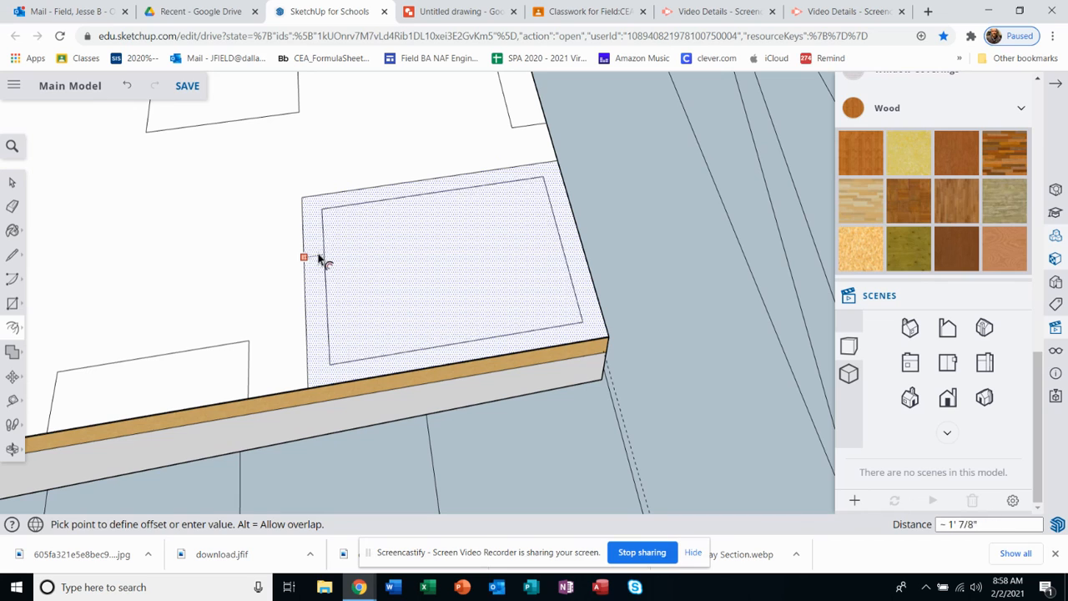
mouse_move(324, 263)
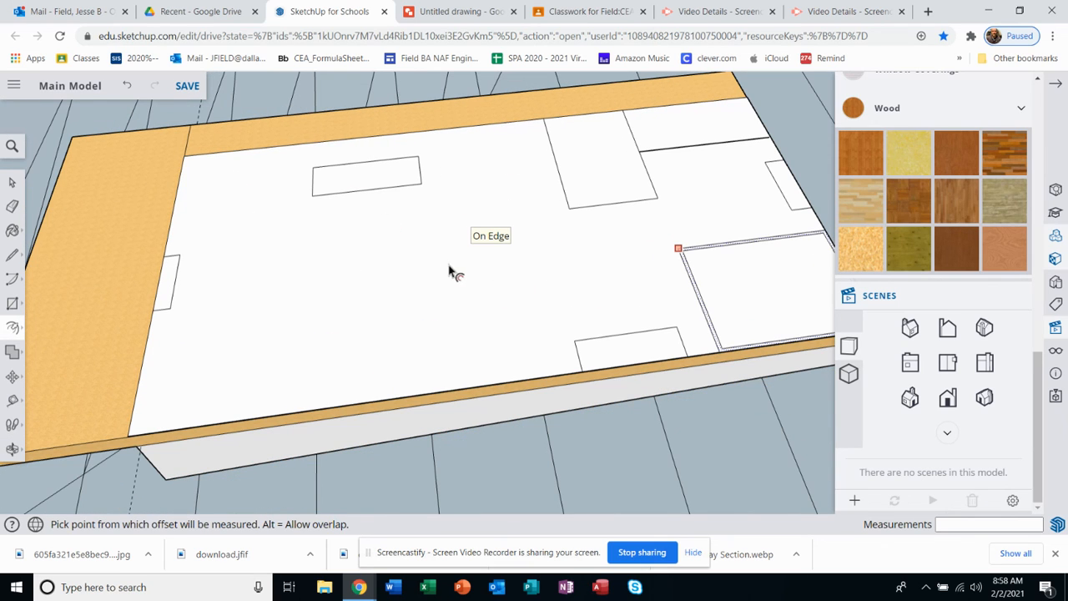
mouse_move(426, 285)
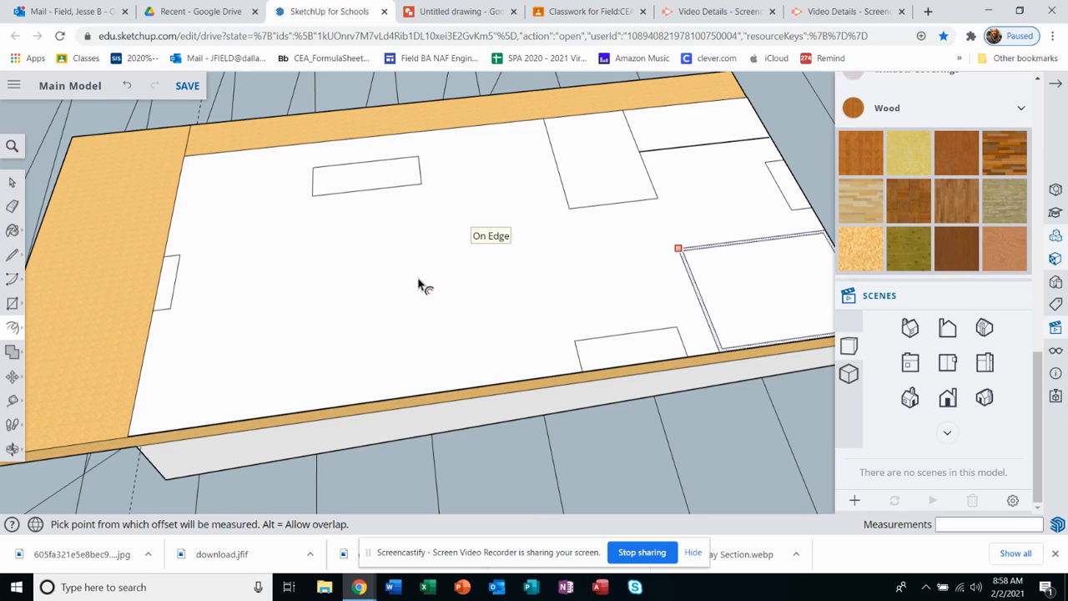